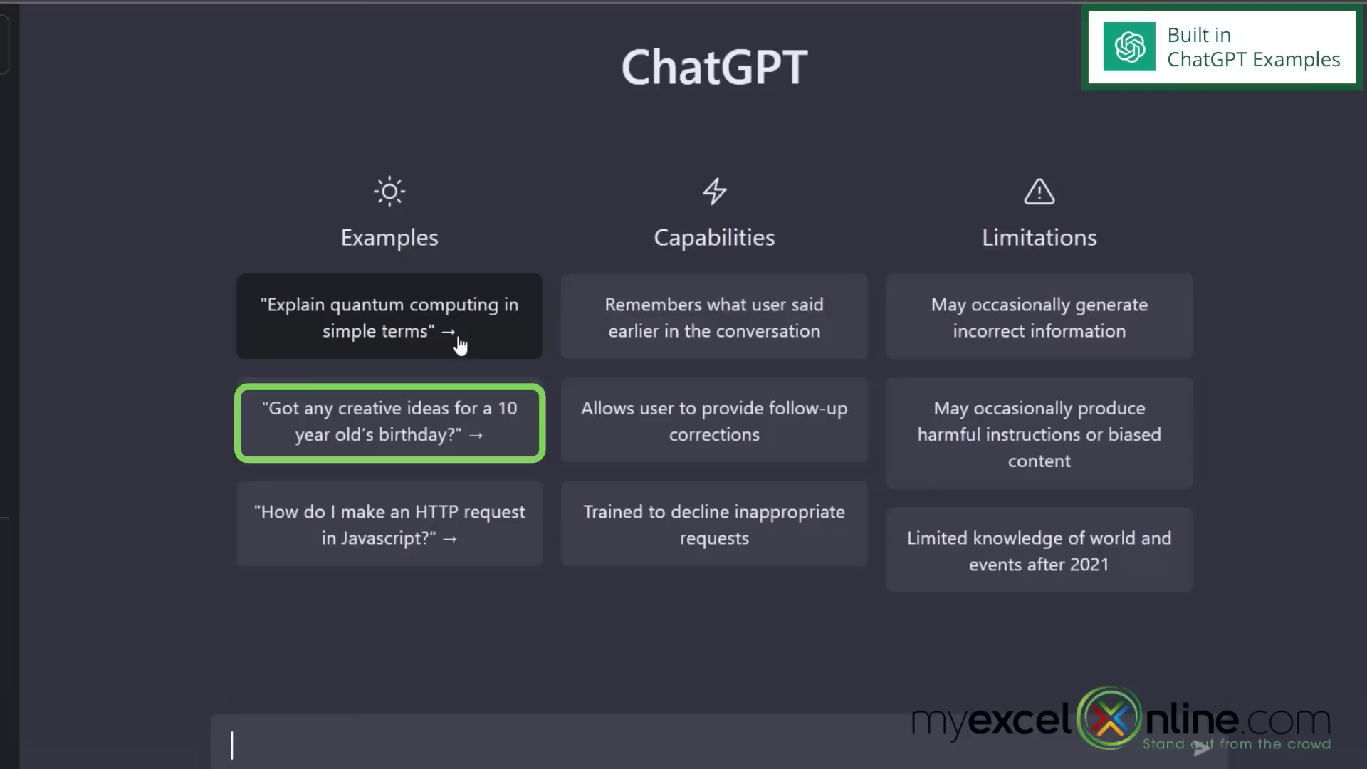
mouse_move(477, 442)
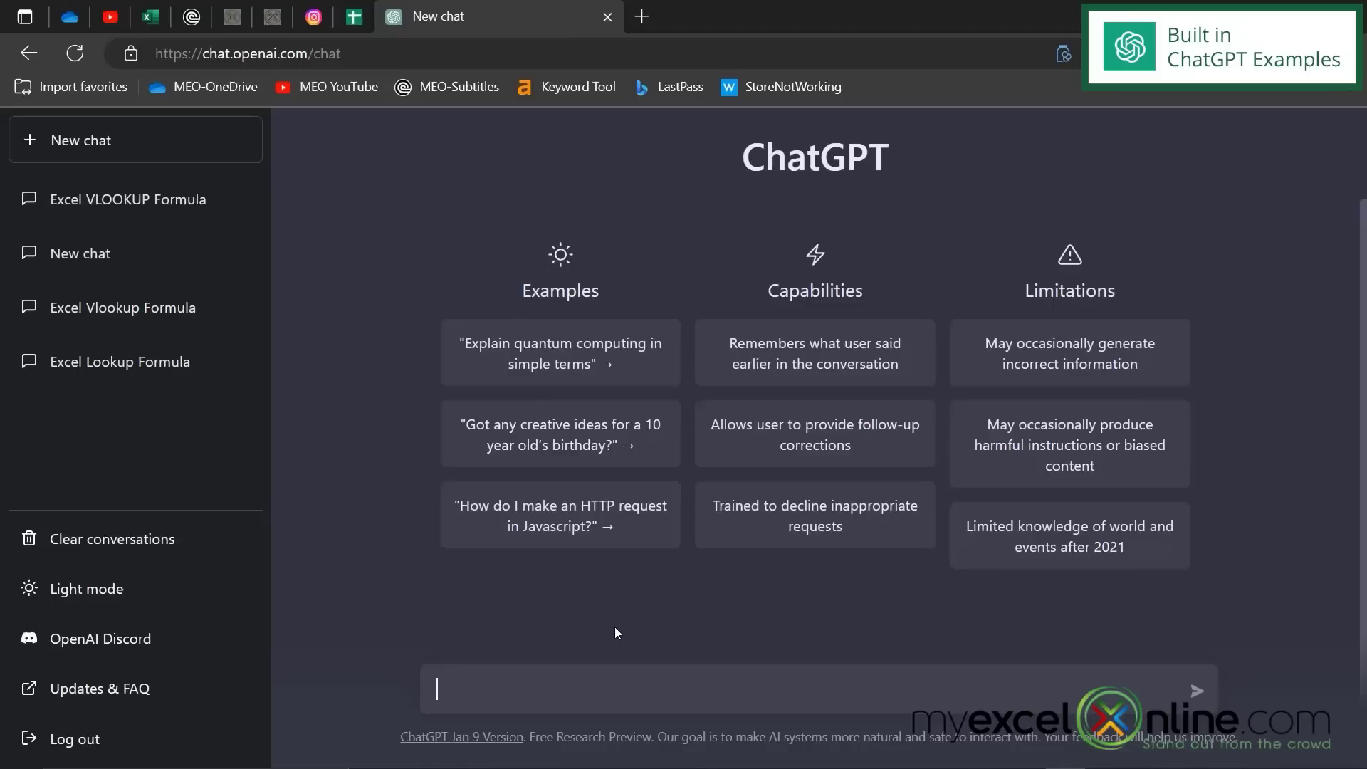
- Ask 'i have a potato and butter. what can i make for dinner?'
type("i have a pott")
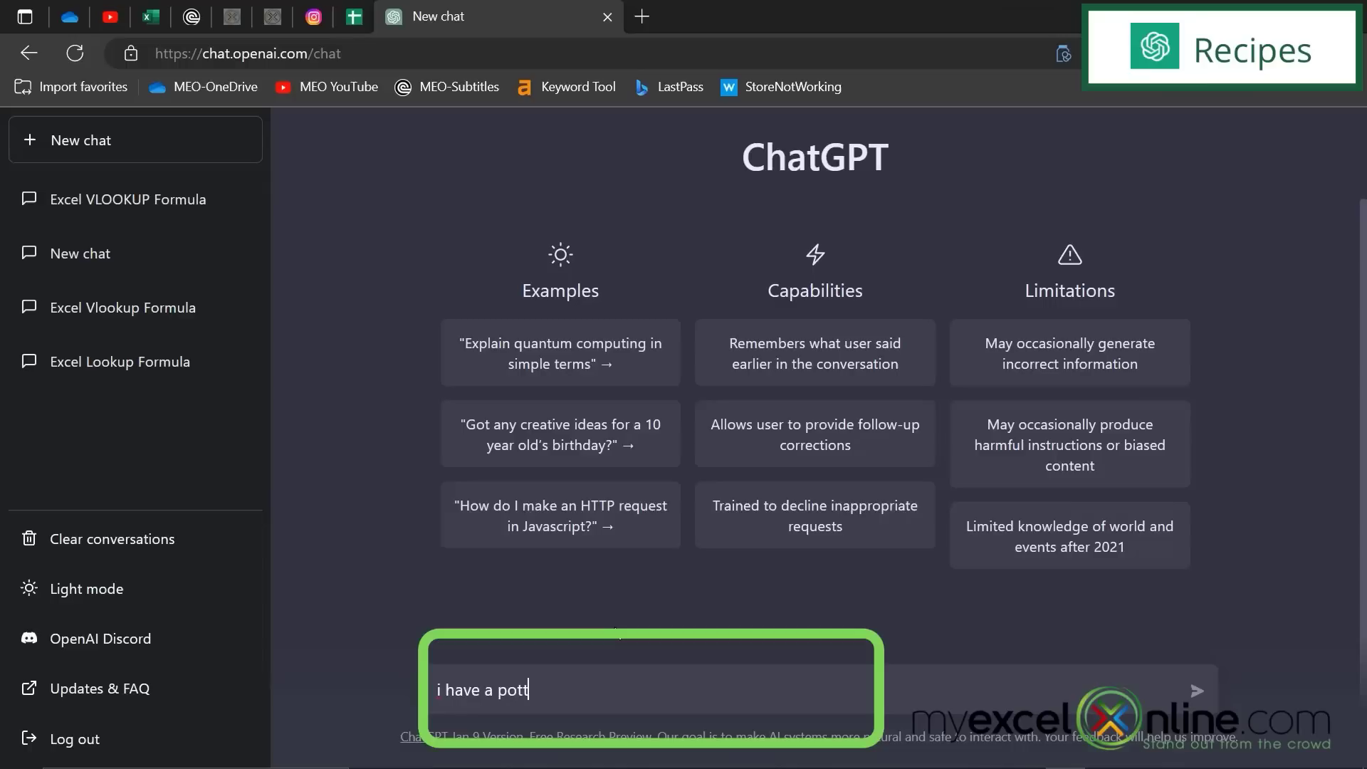
type("ato and butt")
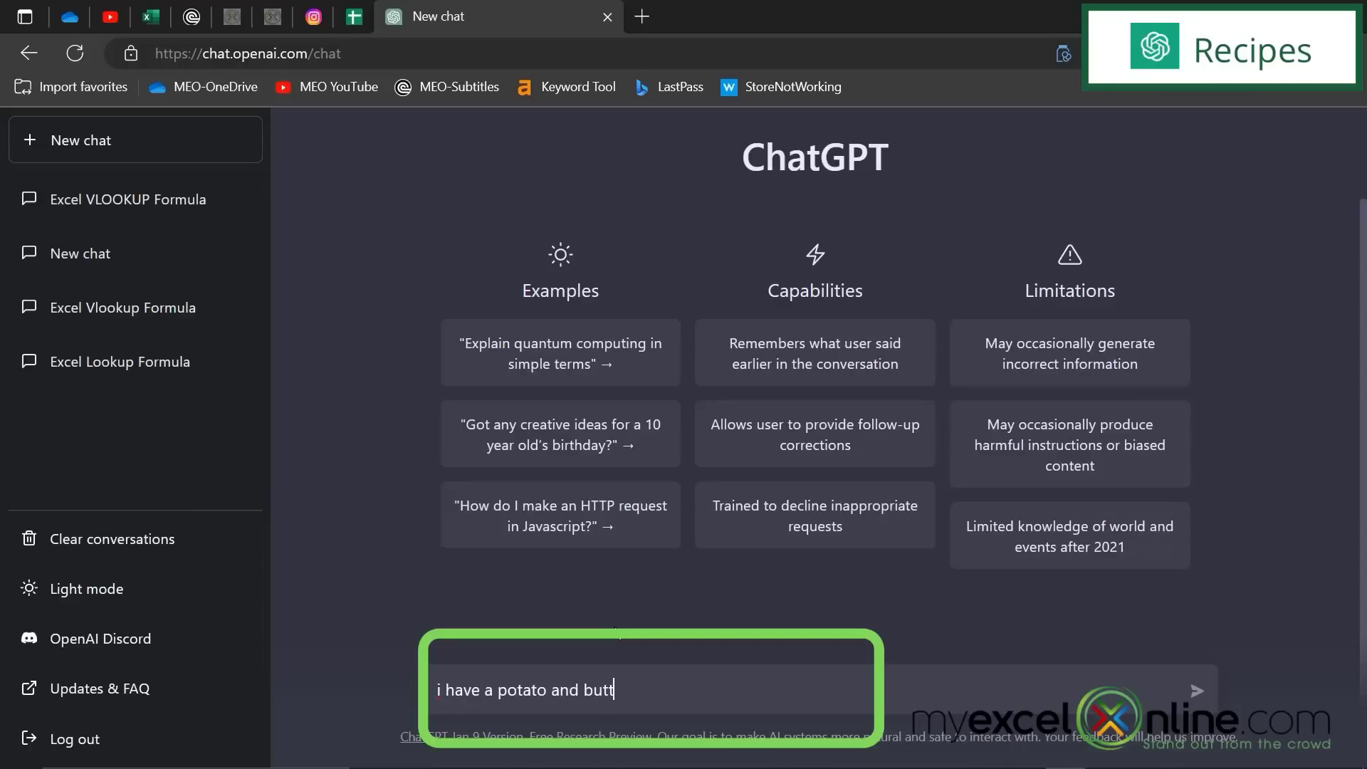
type("er. what can i make for d")
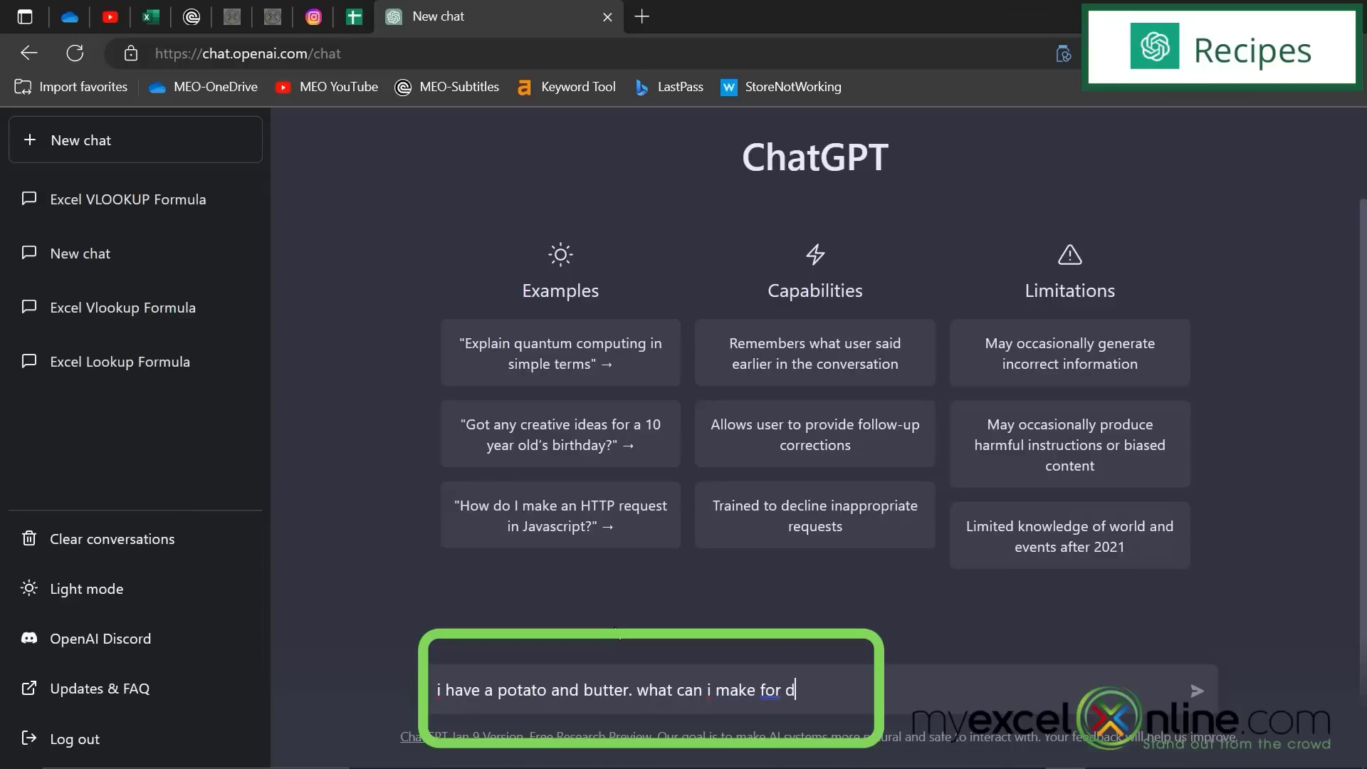
key("Return")
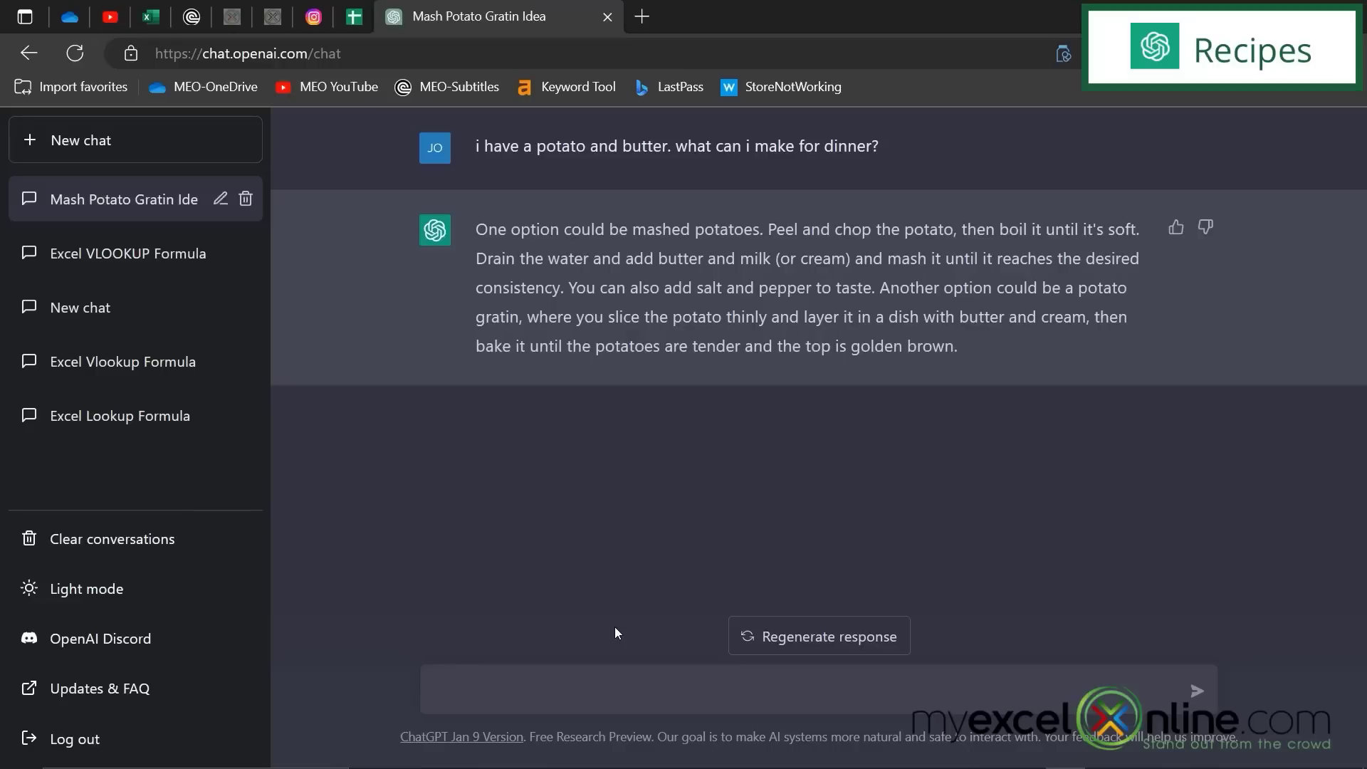
- Send the follow-up 'what if i want to add cheese' about the potato recipe
type("what")
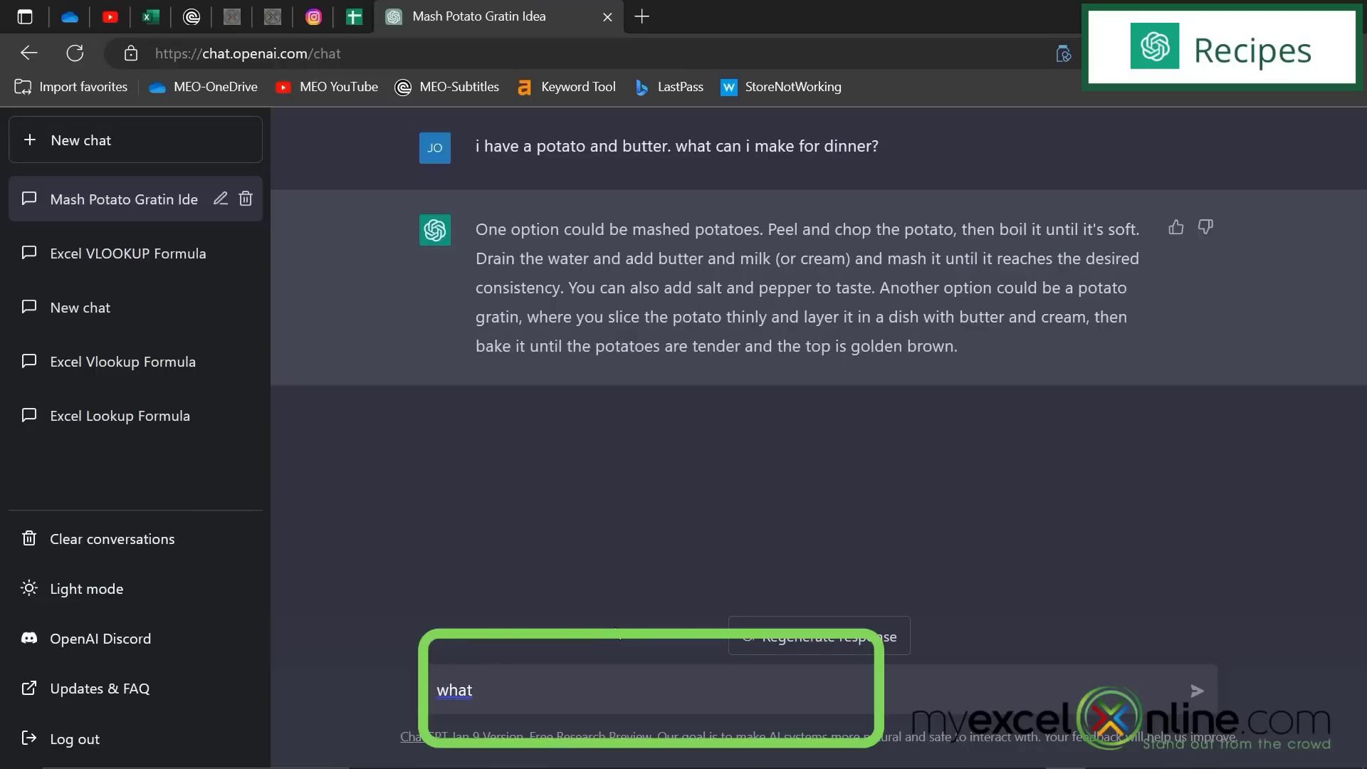
type("if i wan")
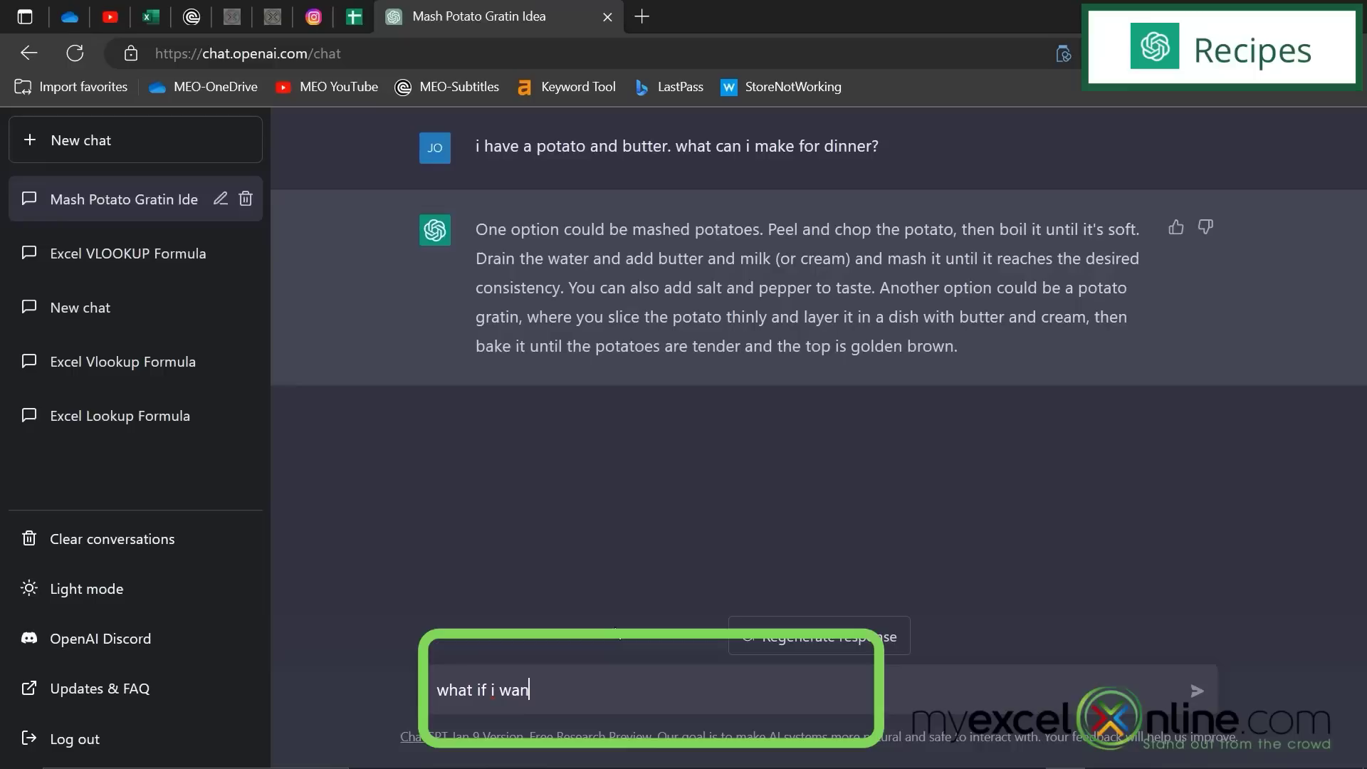
type("t to add chee")
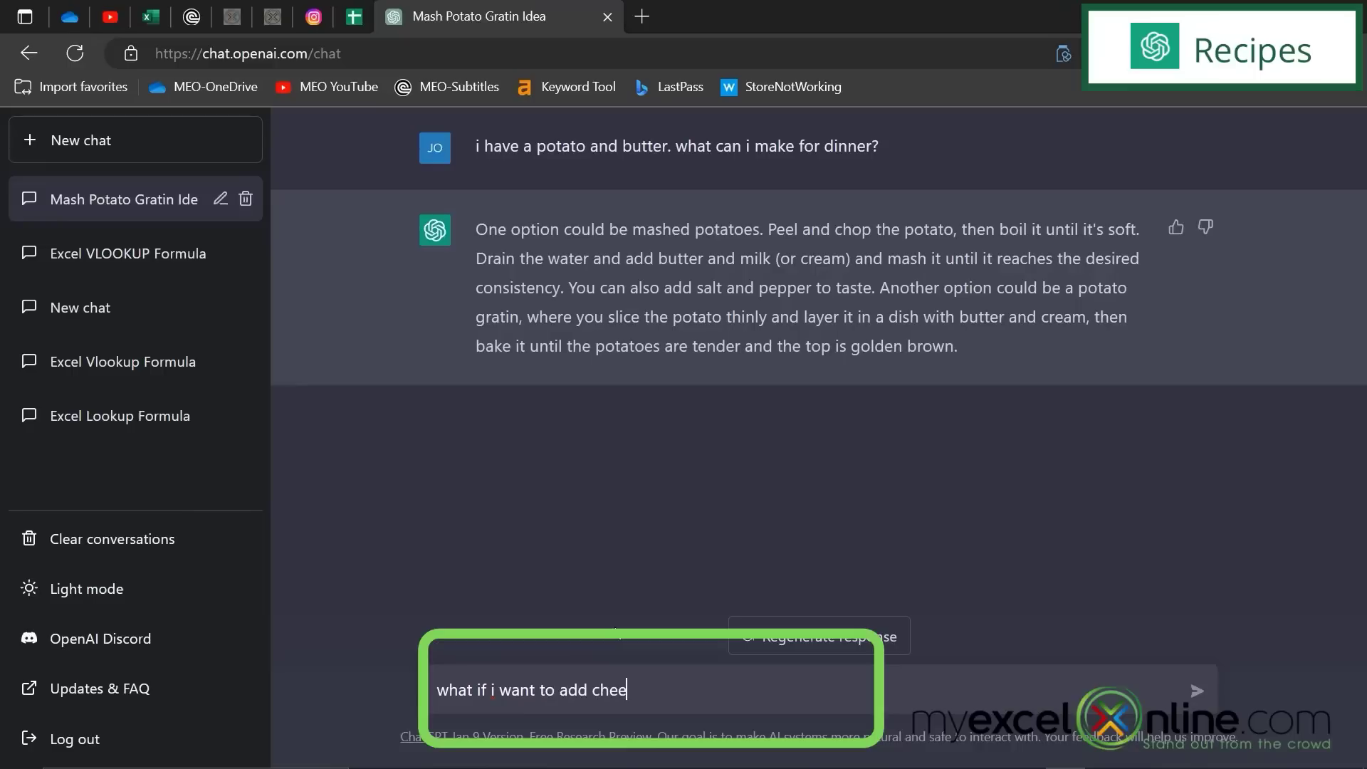
key("Return")
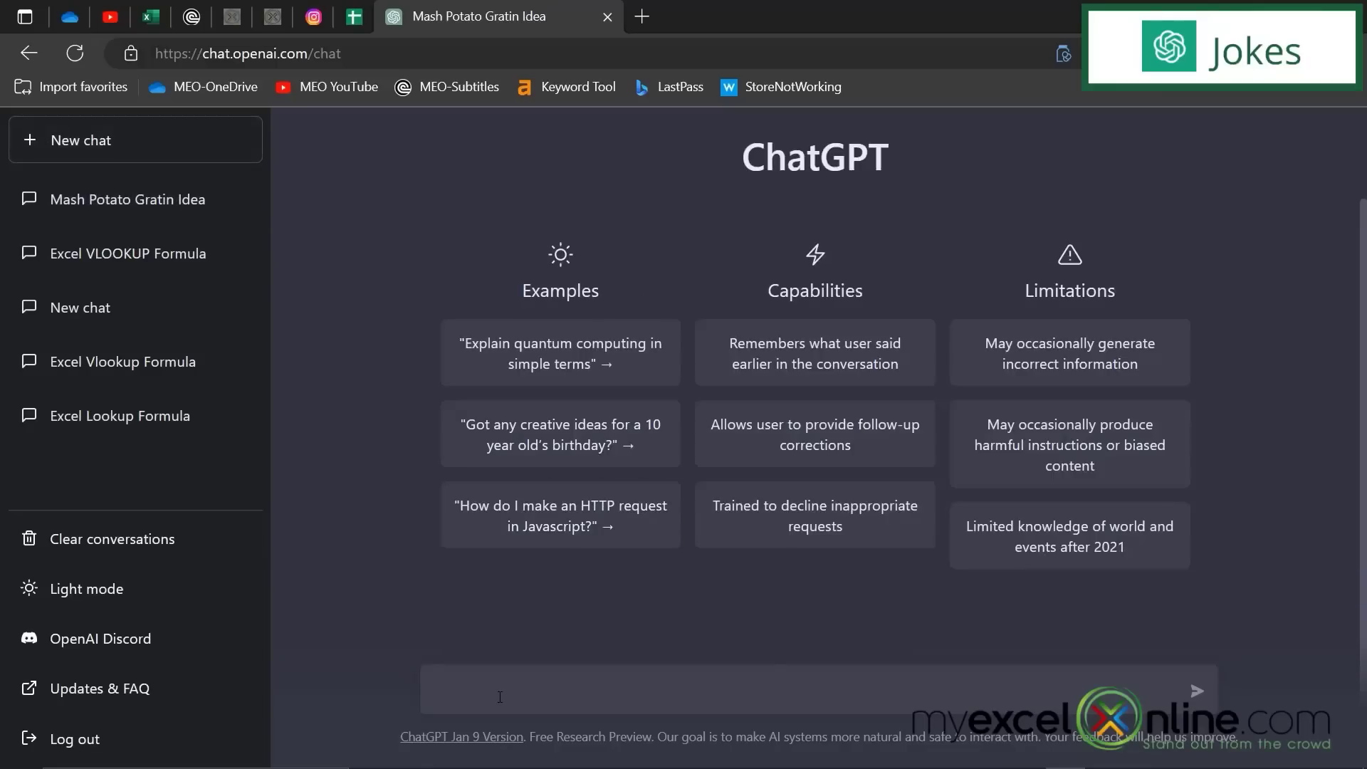
- Send 'tell me a joke' to ChatGPT
type("tell")
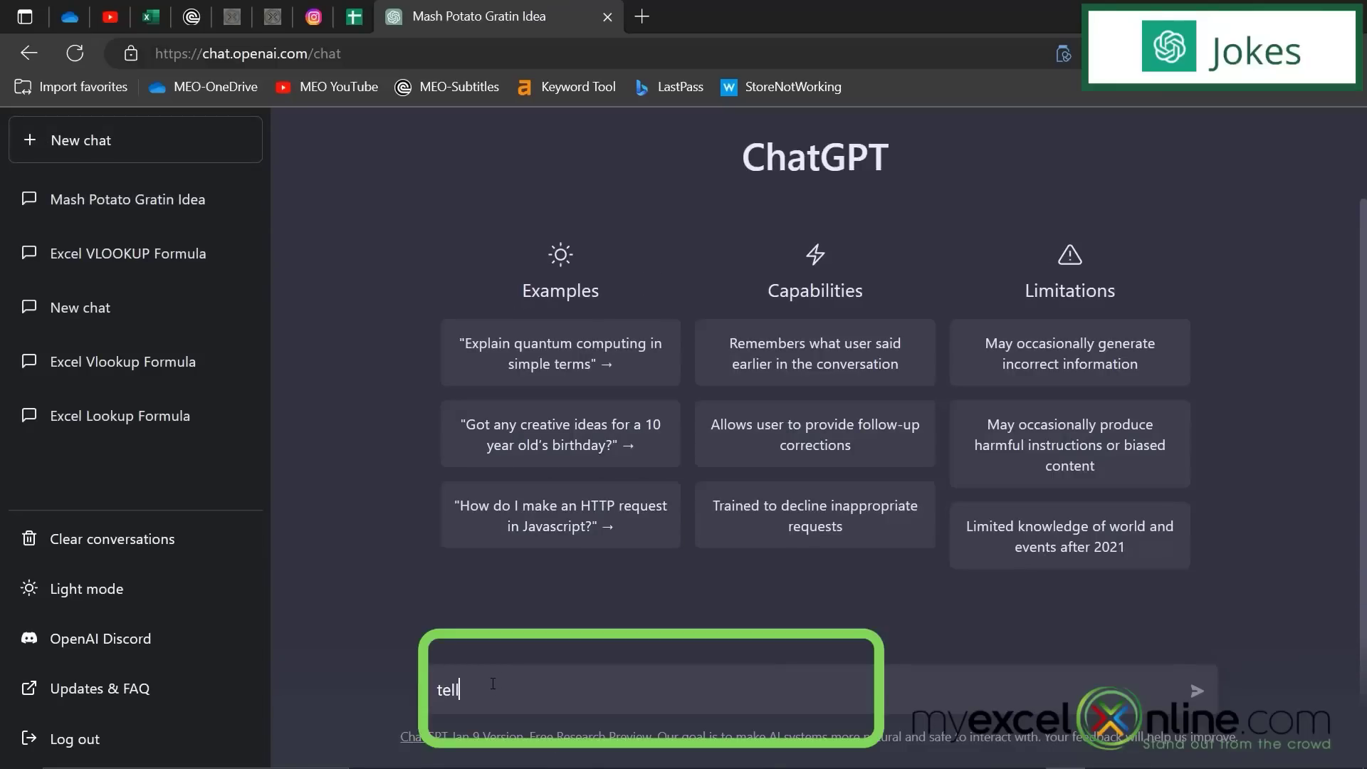
key("Return")
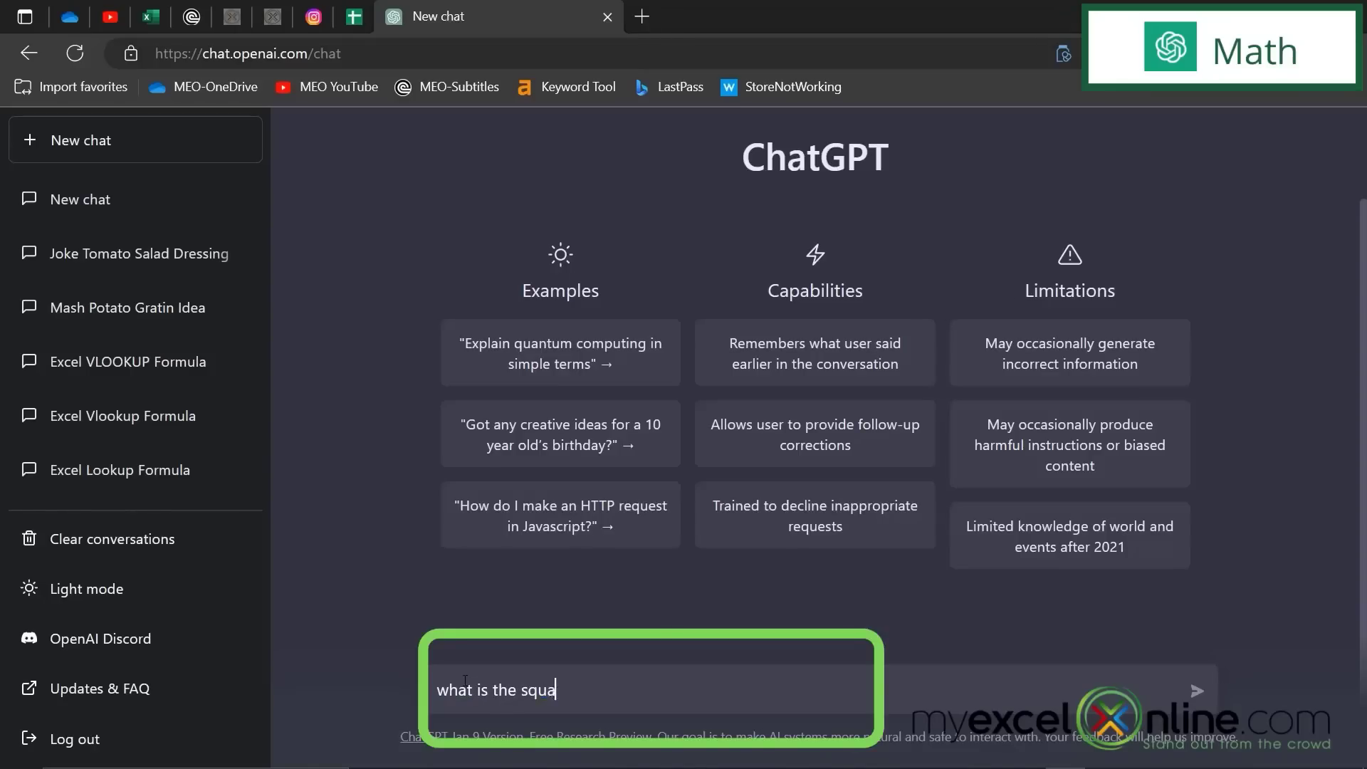
type("re root of 1234565")
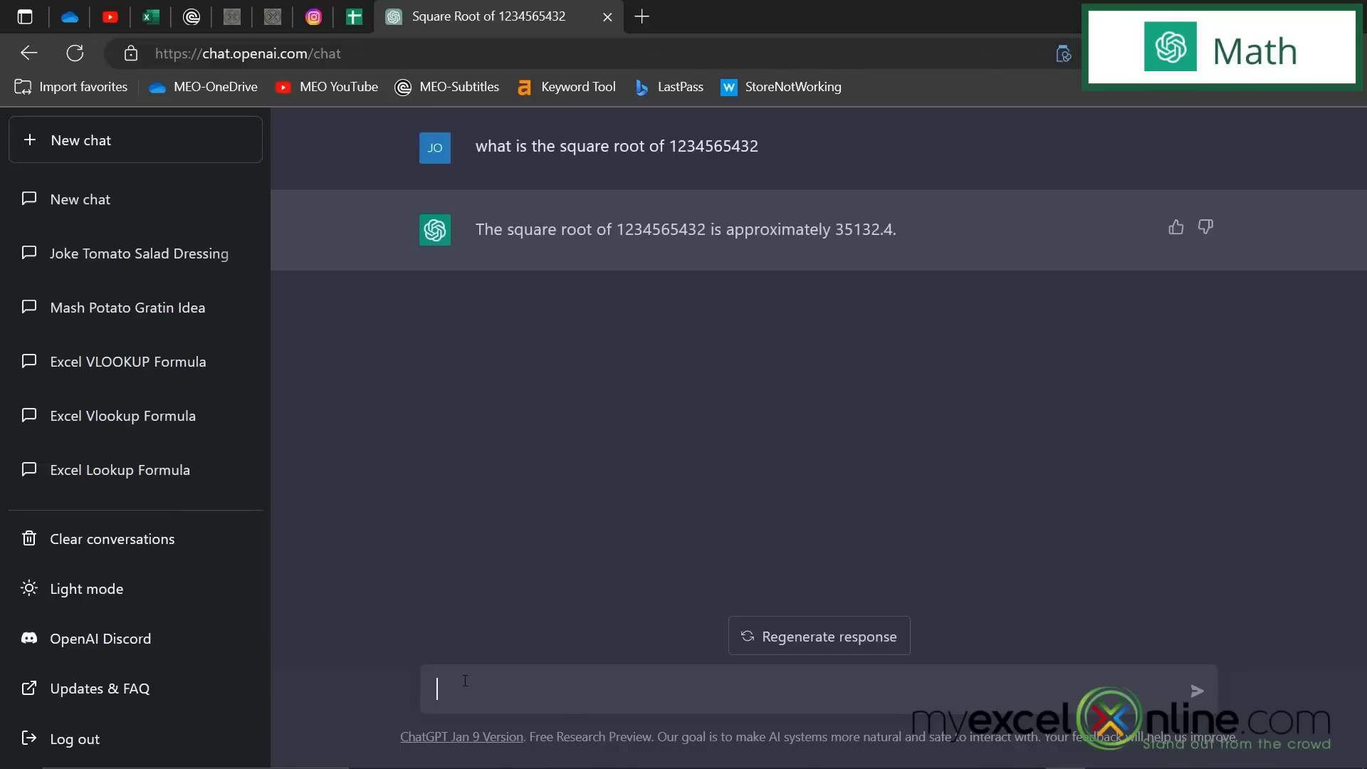
type("solve")
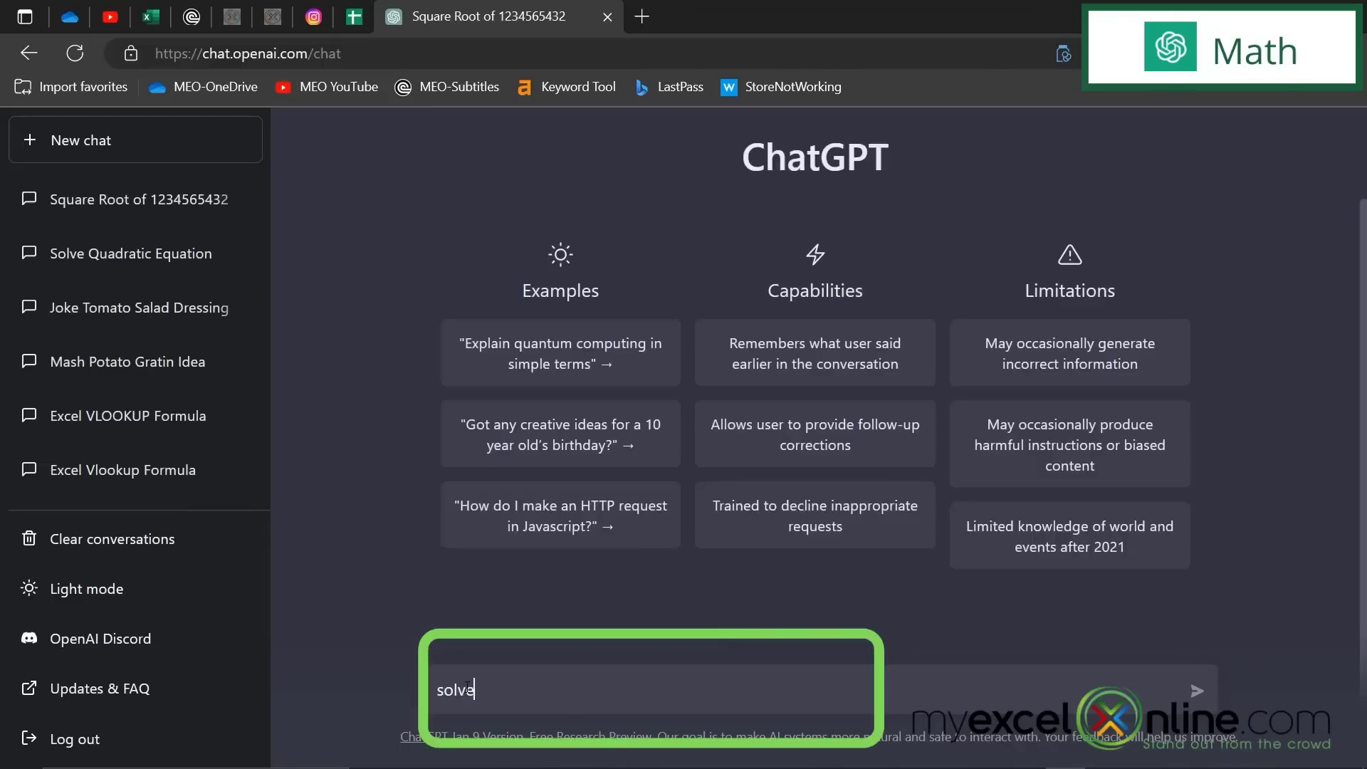
- Type the 'solve quadratic equation' request in the new chat
type("quadra")
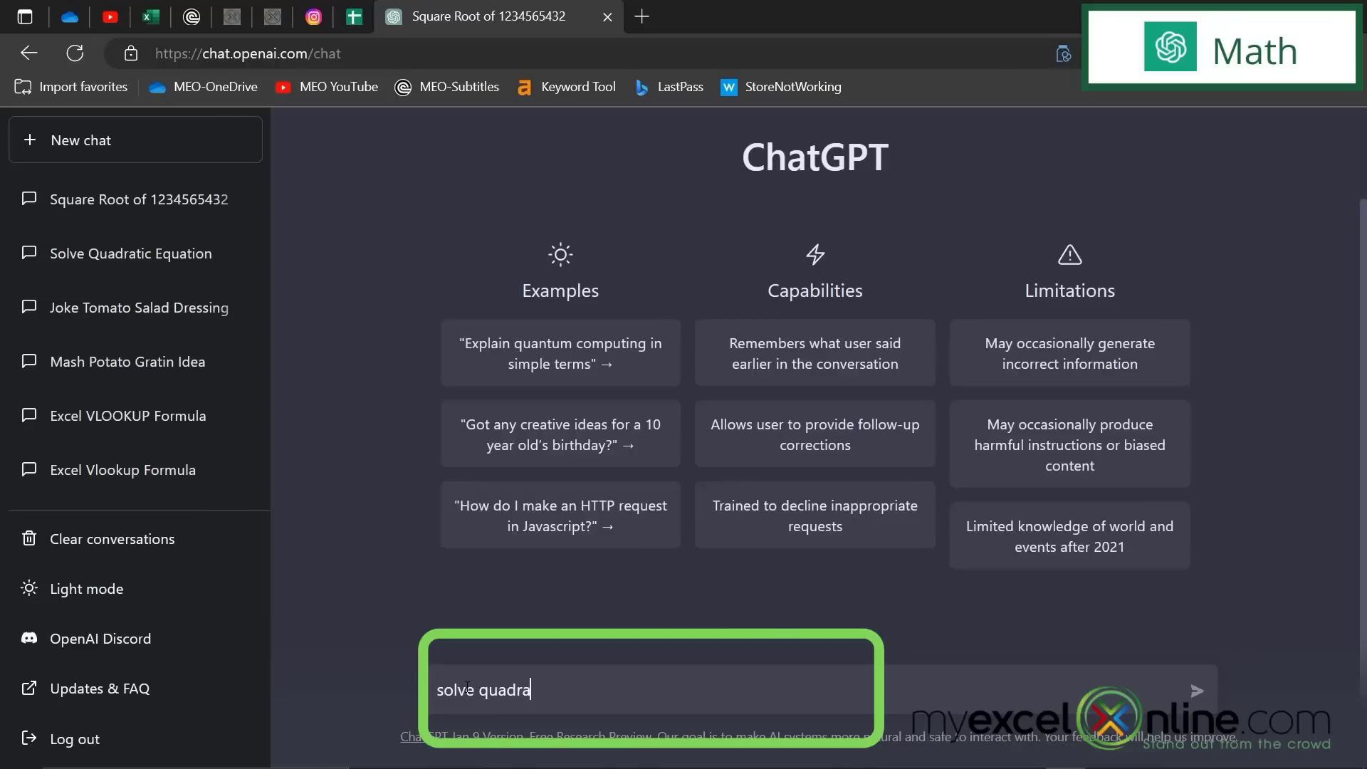
type("tic equat")
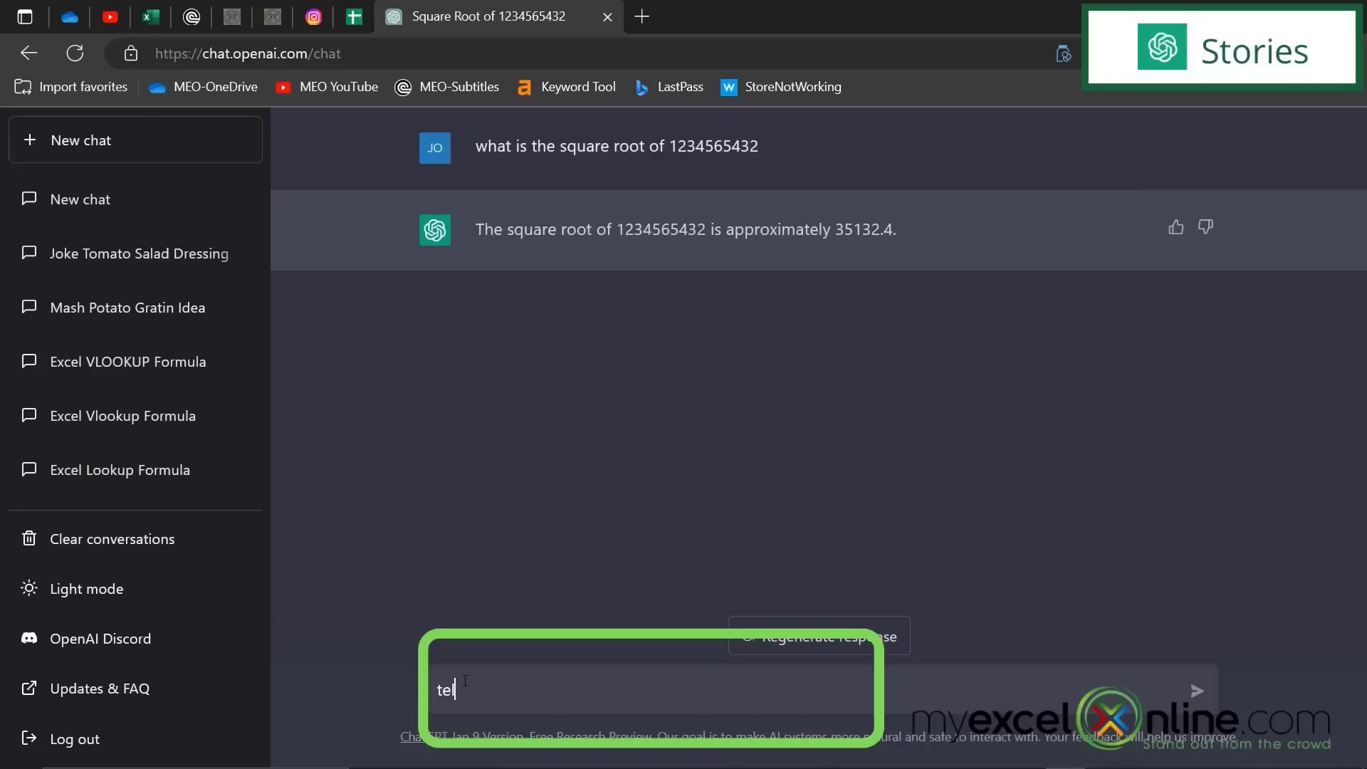
- Ask ChatGPT to 'tell me a story about a dog and his boy'
type("ll me a story ab")
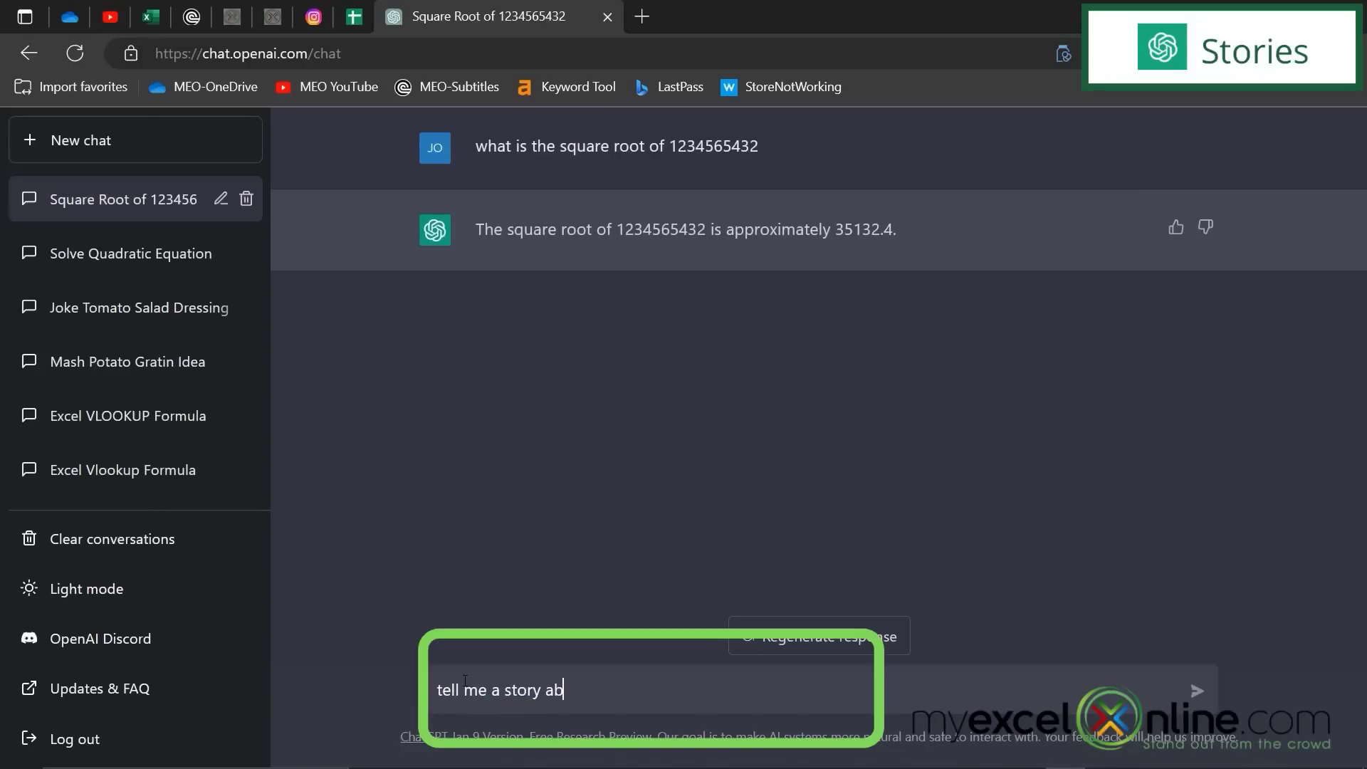
type("out a dog")
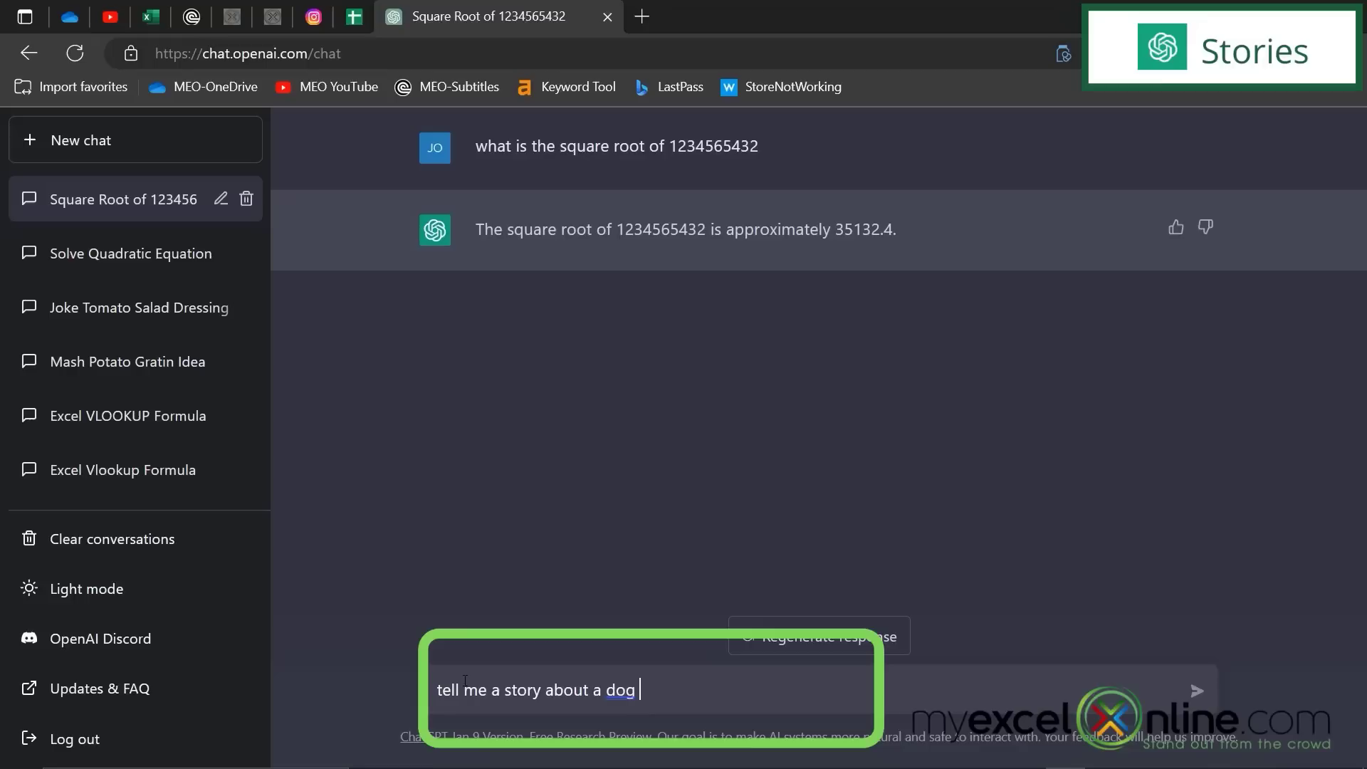
type("and his boy")
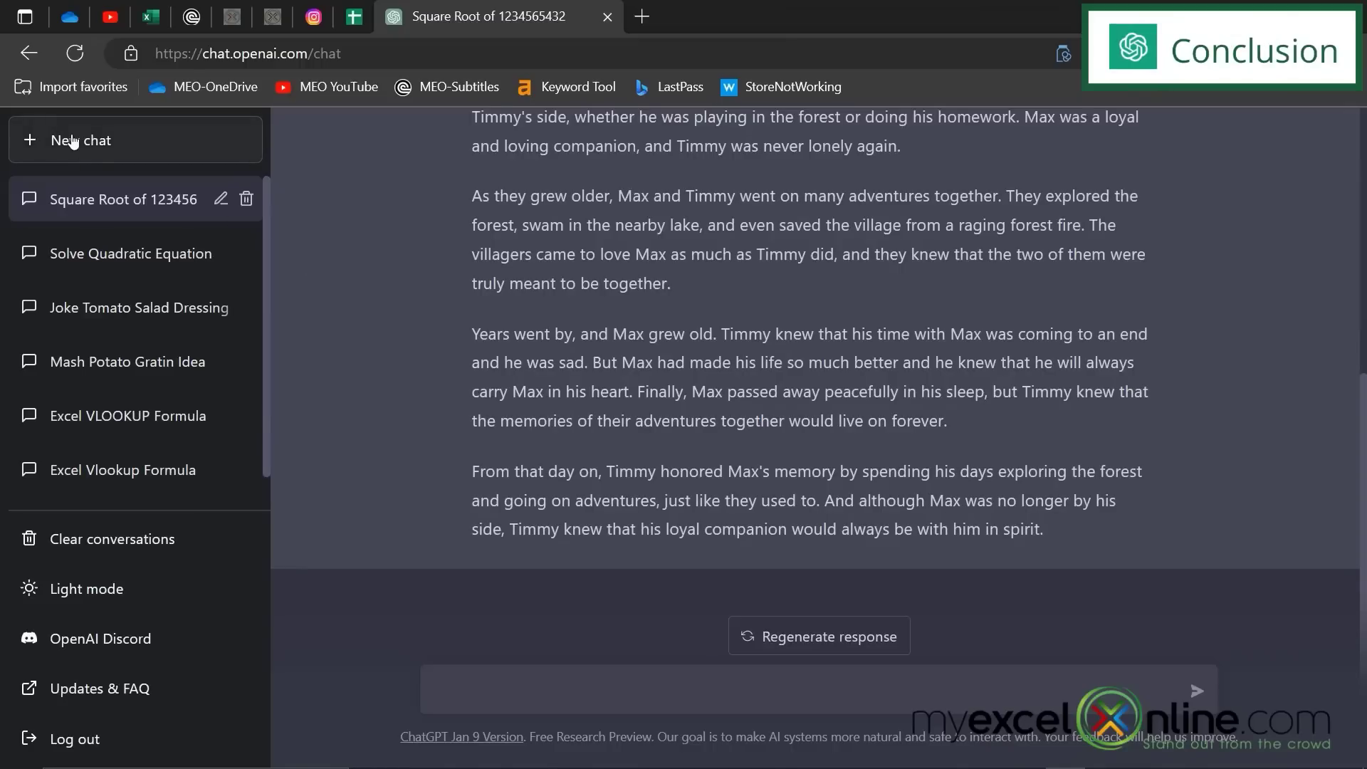
mouse_move(427, 471)
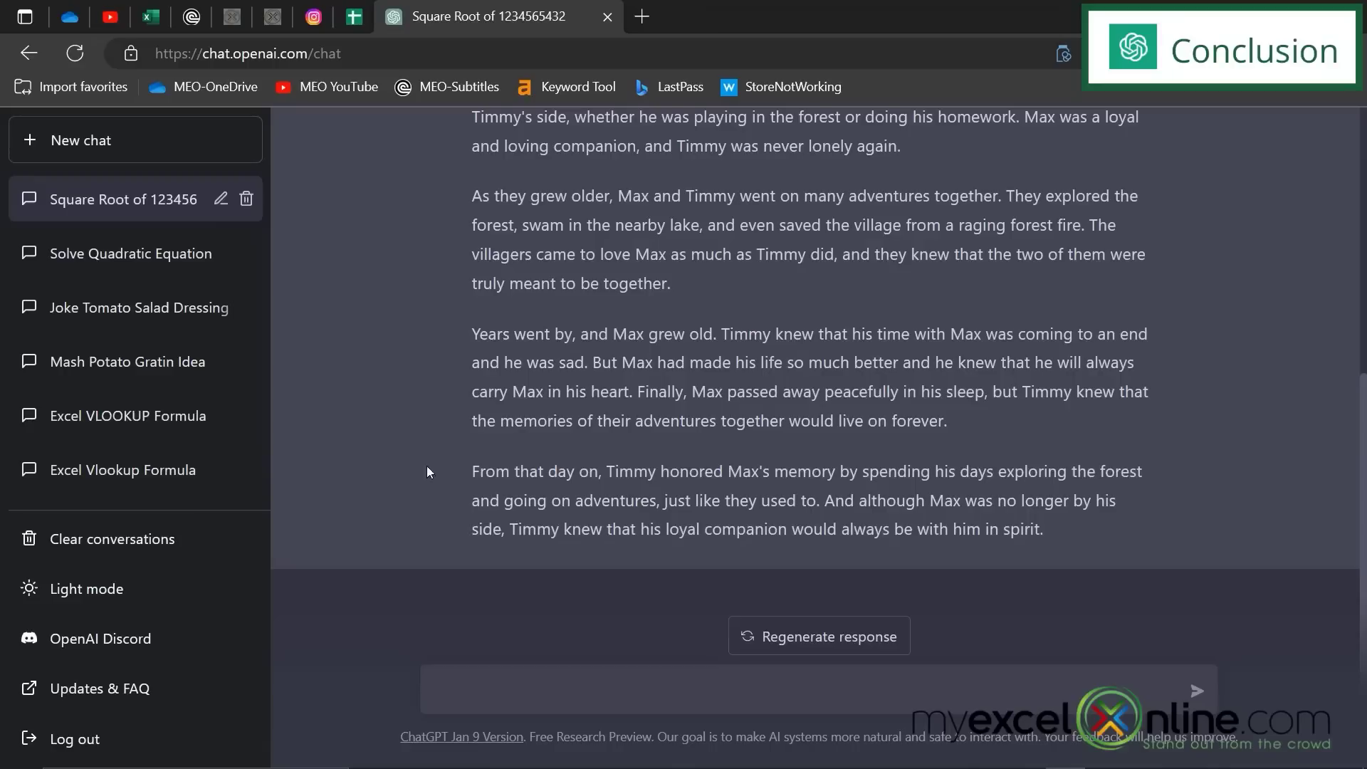
left_click(785, 689)
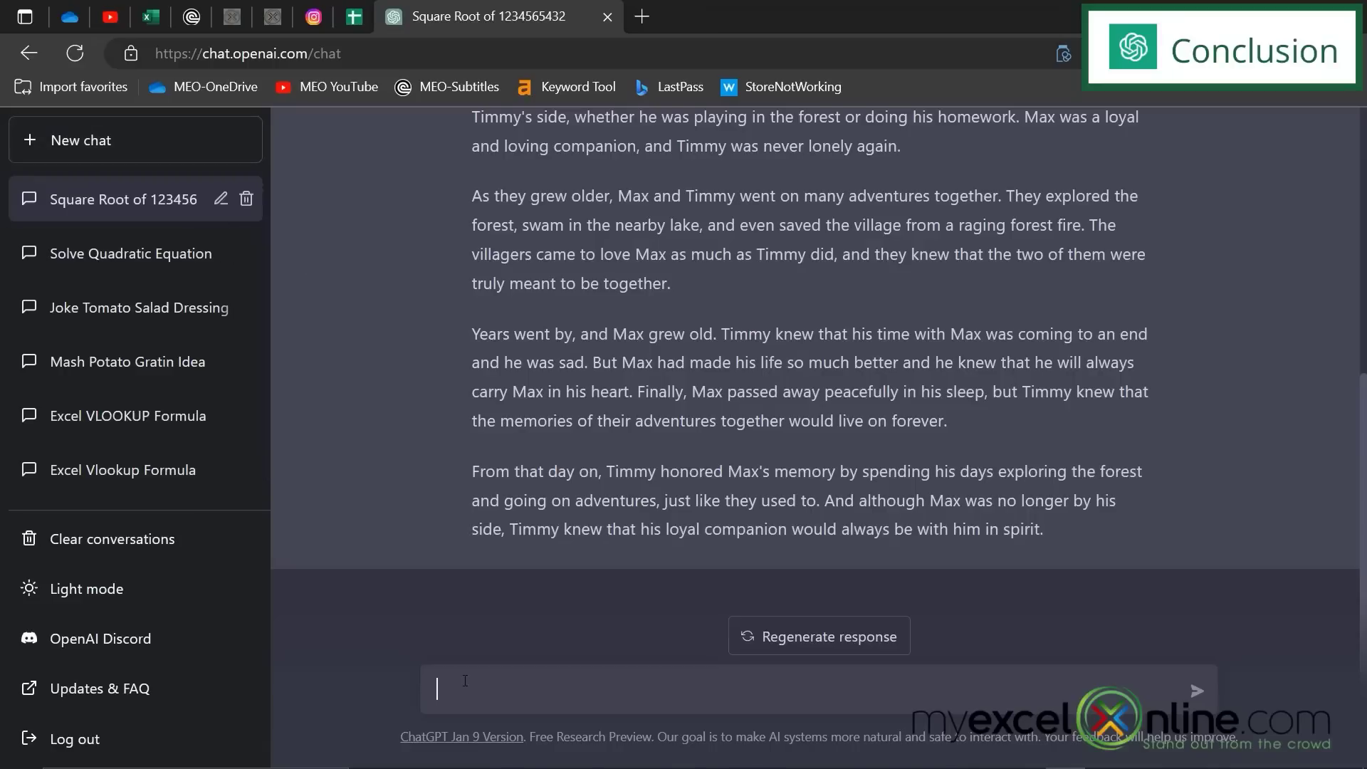
mouse_move(83, 151)
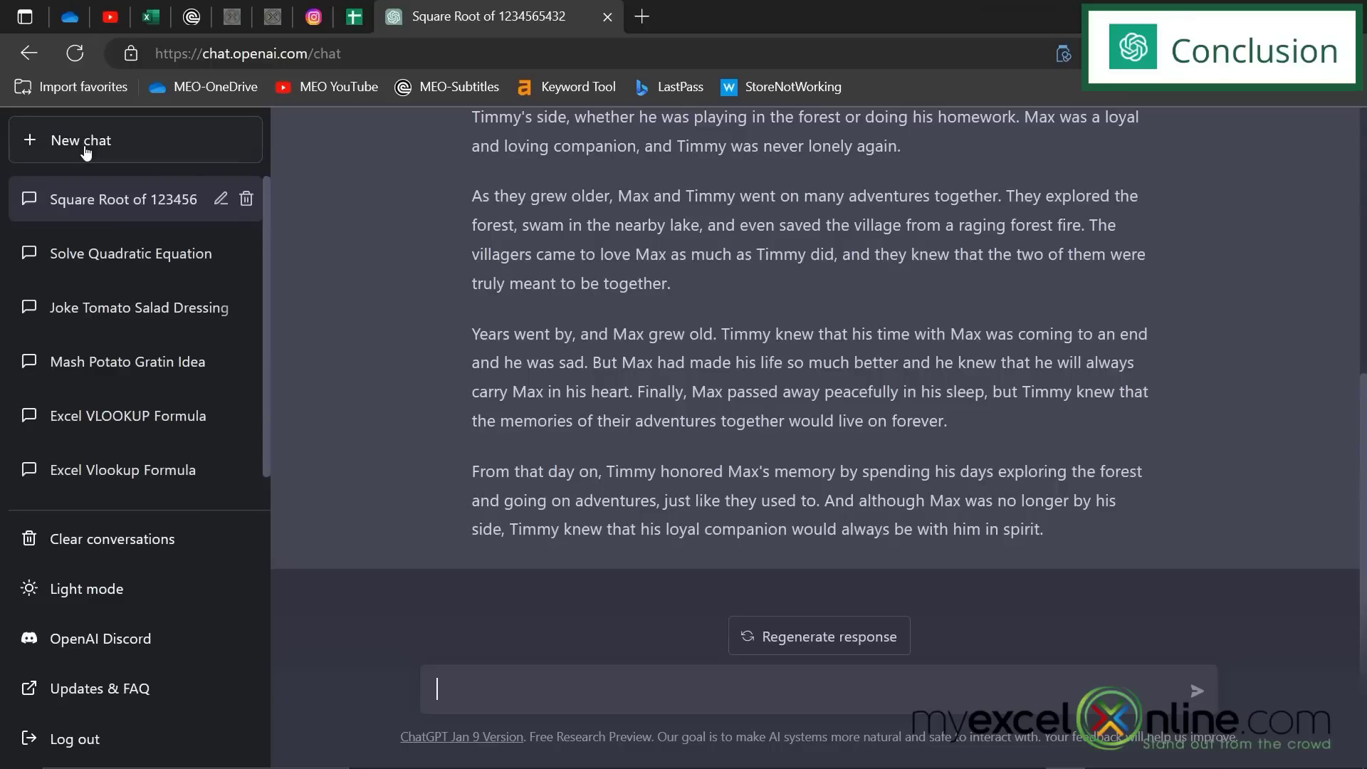